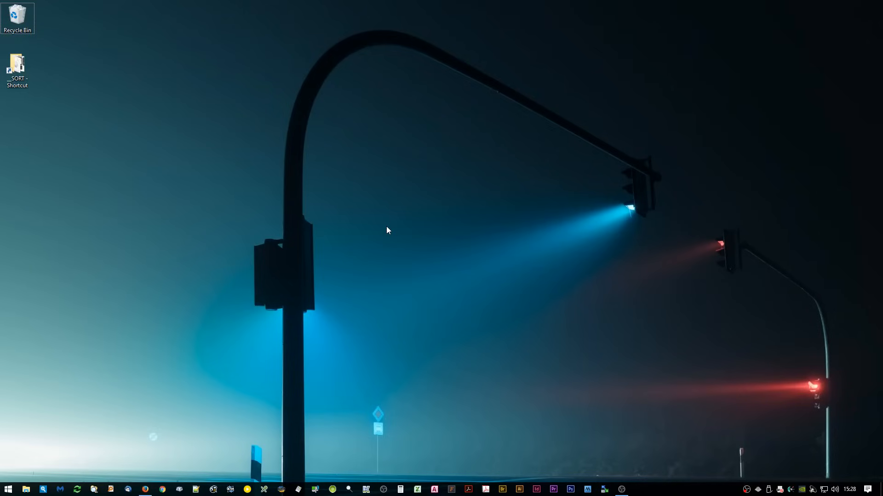
# Search the Start menu for 'part' and launch 'Create and format hard disk partitions'.
pyautogui.click(8, 488)
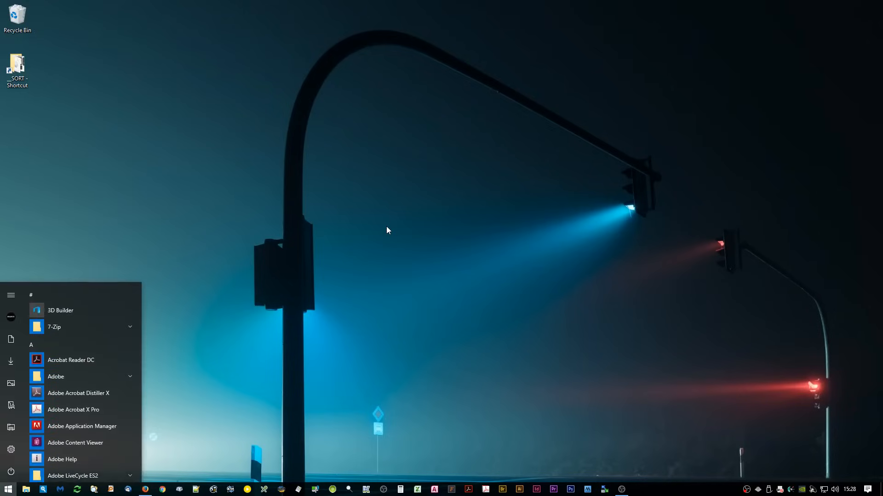
pyautogui.write('part')
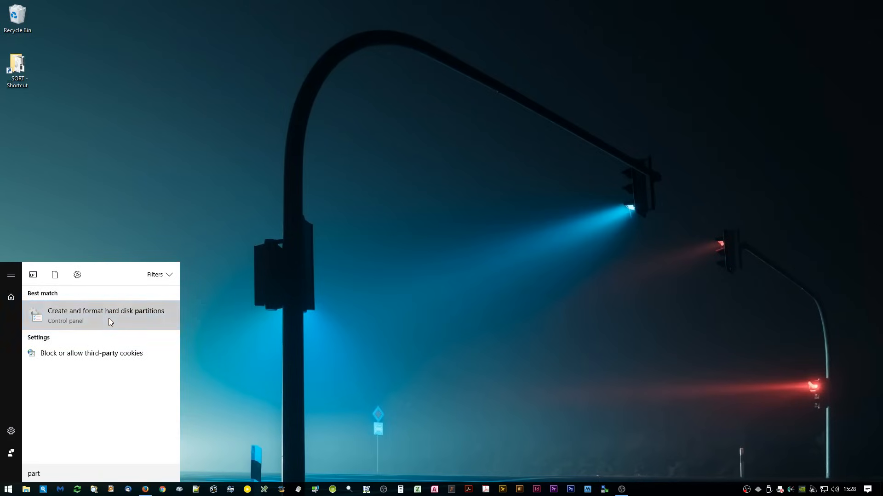
pyautogui.click(105, 311)
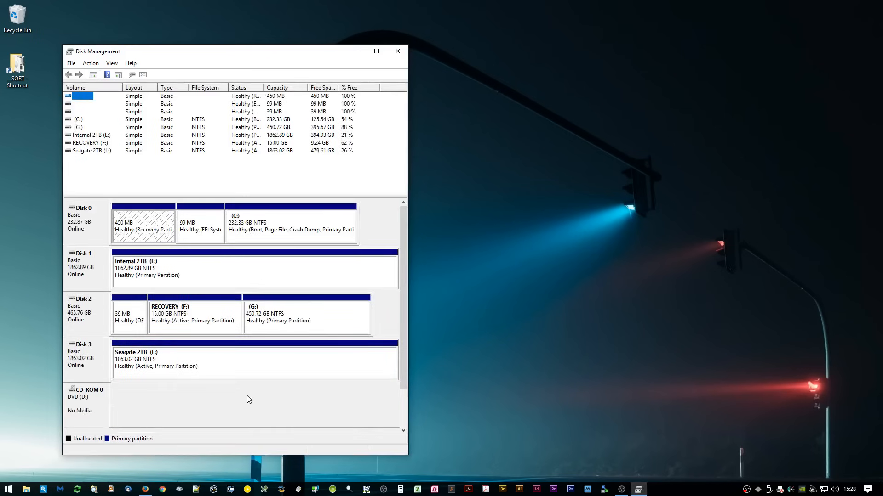
pyautogui.moveTo(245, 397)
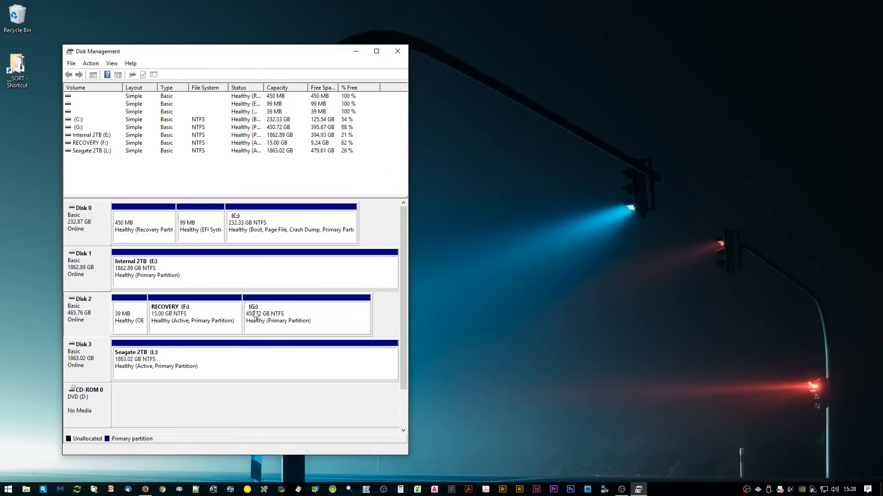
pyautogui.click(194, 315)
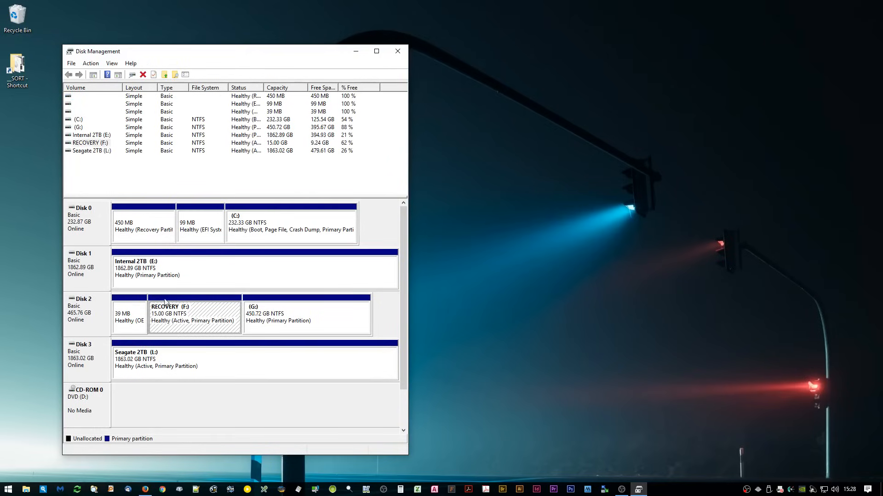
pyautogui.click(307, 315)
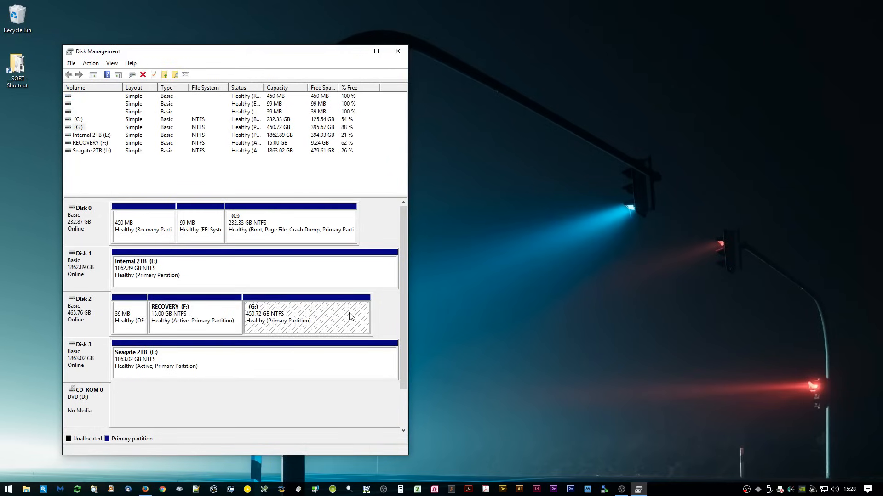
pyautogui.rightClick(306, 315)
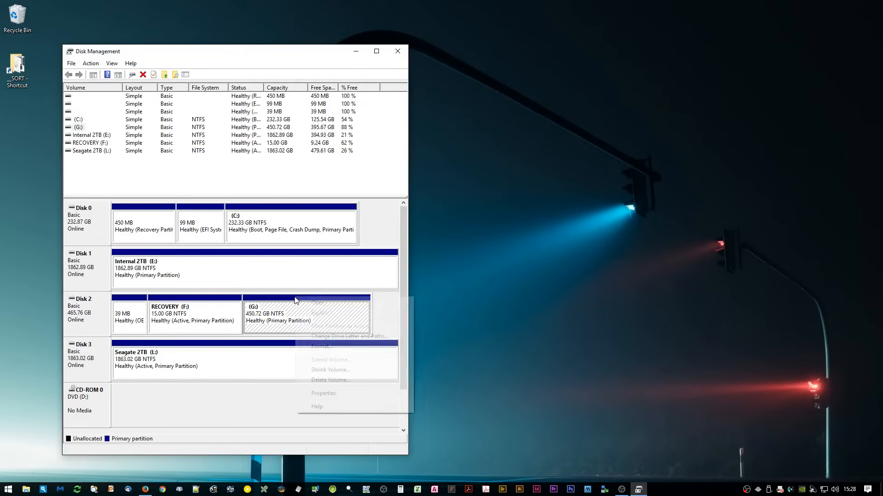
pyautogui.moveTo(331, 370)
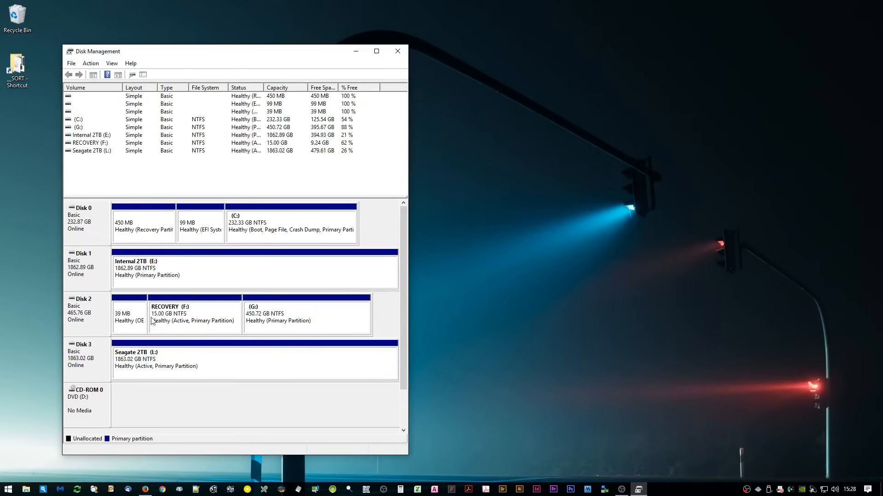
pyautogui.moveTo(365, 321)
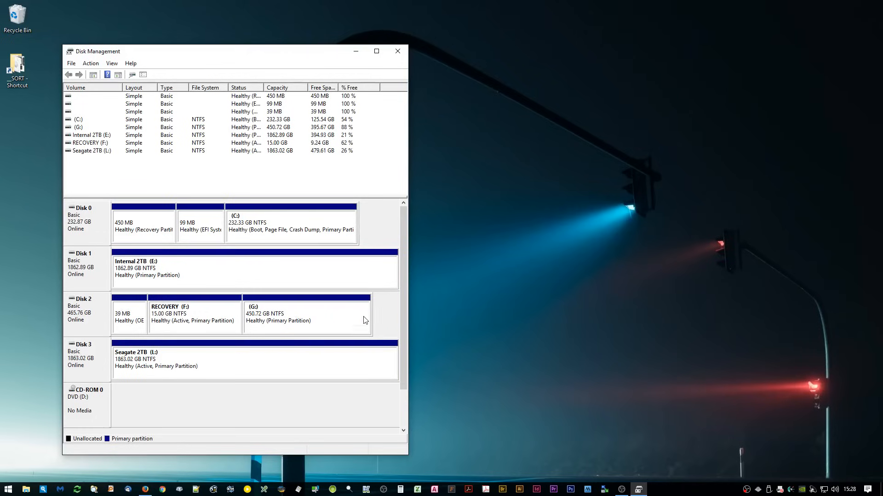
pyautogui.moveTo(22, 425)
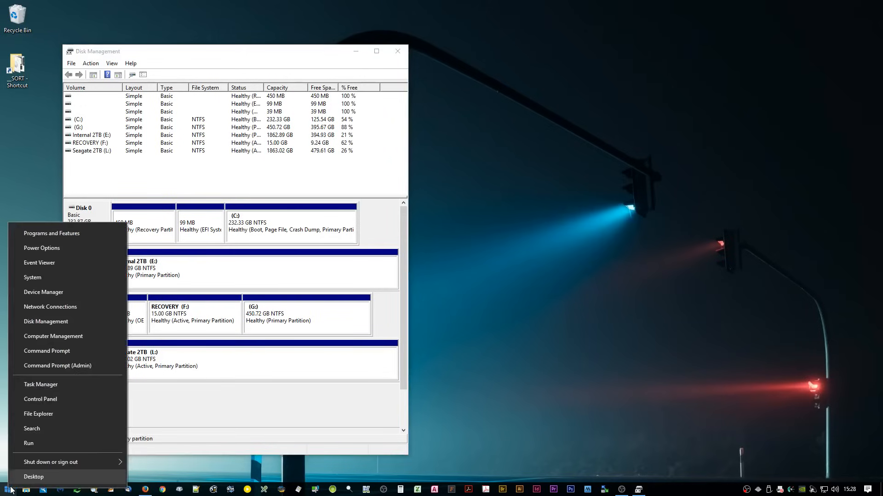
pyautogui.moveTo(57, 366)
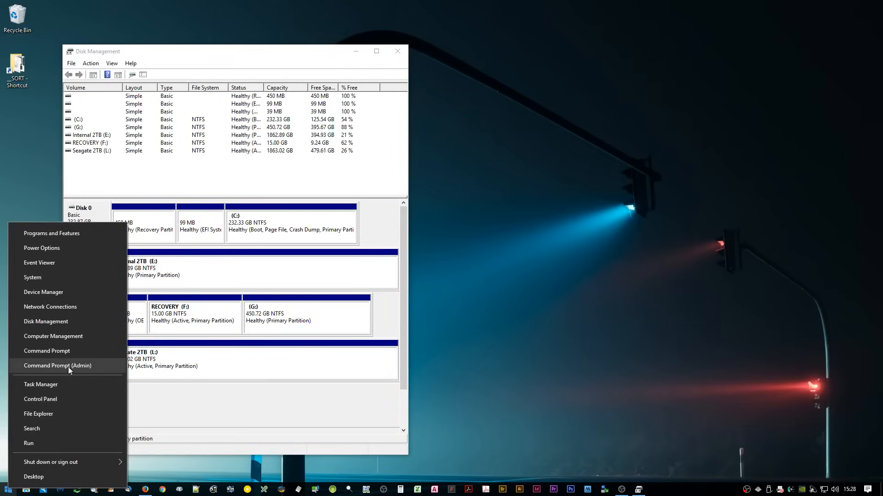
# Launch Command Prompt (Admin) from the Start button's context menu.
pyautogui.click(57, 366)
pyautogui.write('dis')
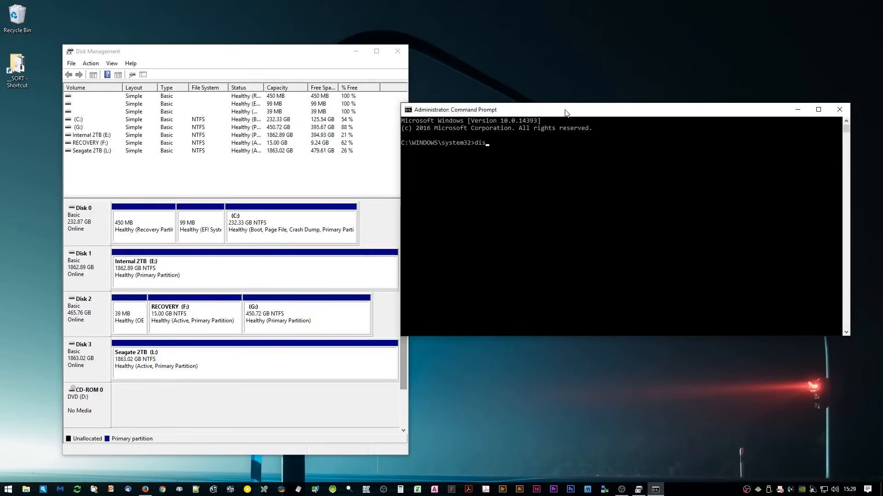
# Run 'diskpart', then 'list disk' to show Disks 0 through 3.
pyautogui.write('kpart')
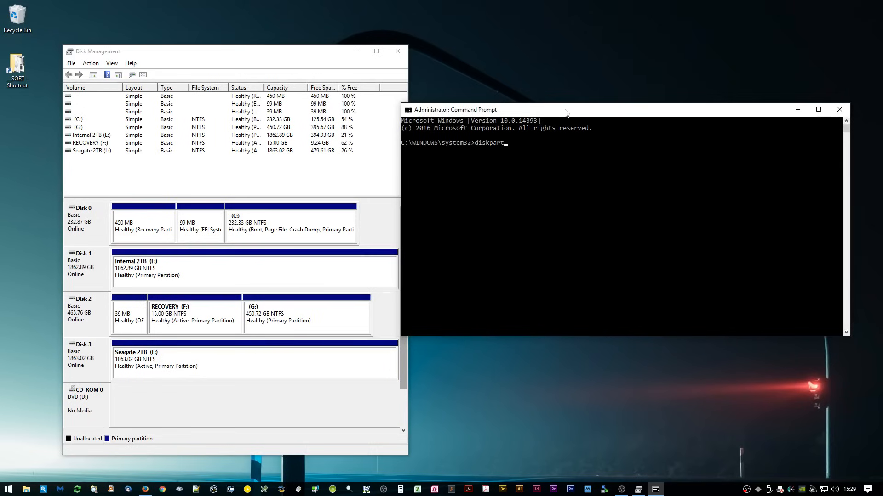
pyautogui.write('list disk')
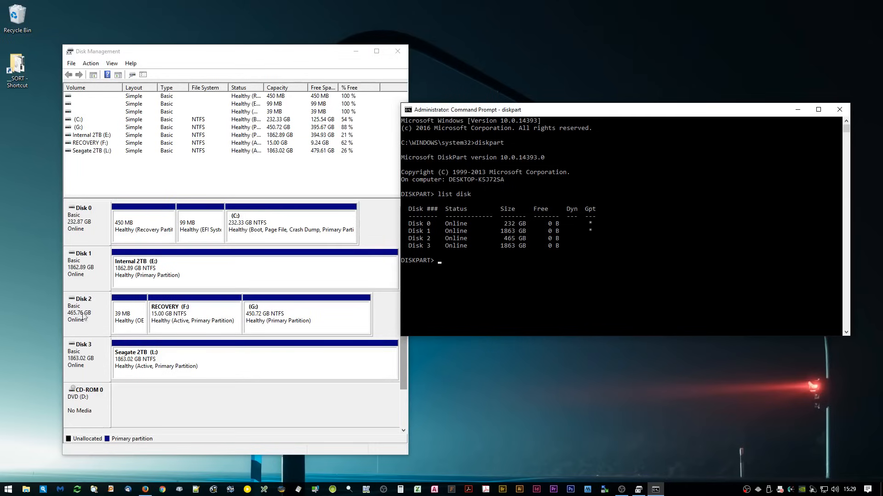
pyautogui.moveTo(110, 307)
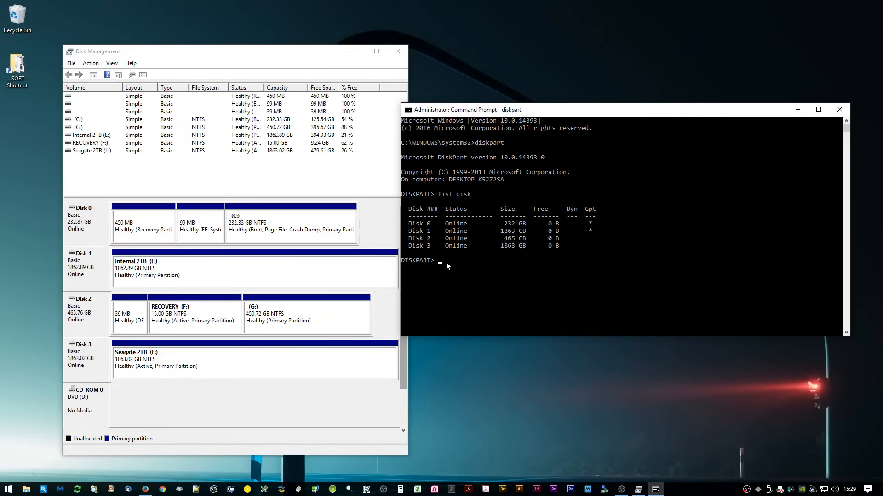
# In DiskPart, select disk 2, list disks to confirm, and run clean.
pyautogui.write('select disk')
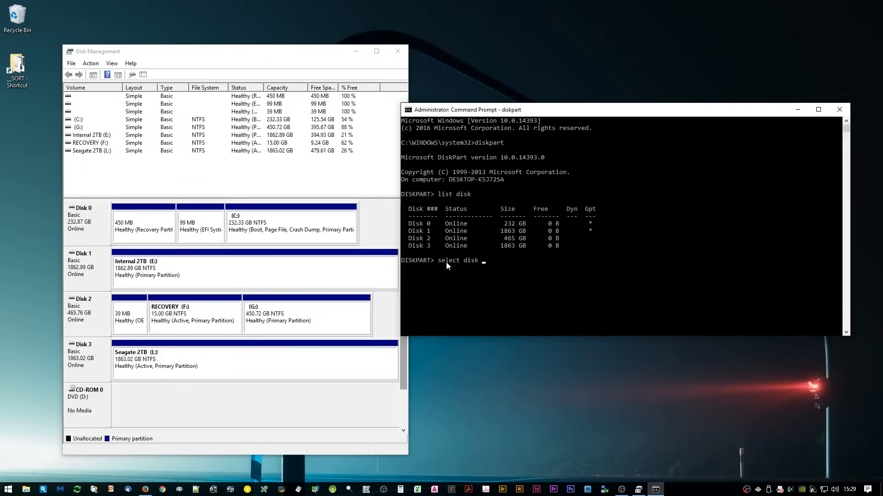
pyautogui.write('2')
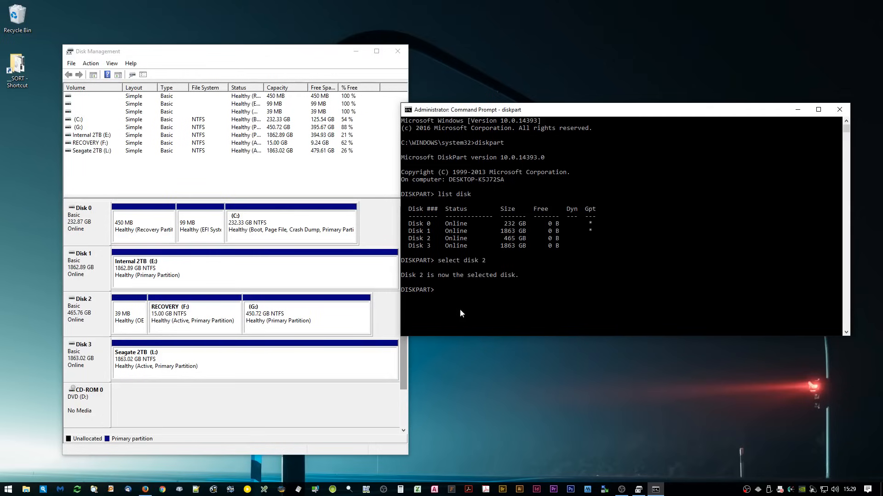
pyautogui.write('list disk')
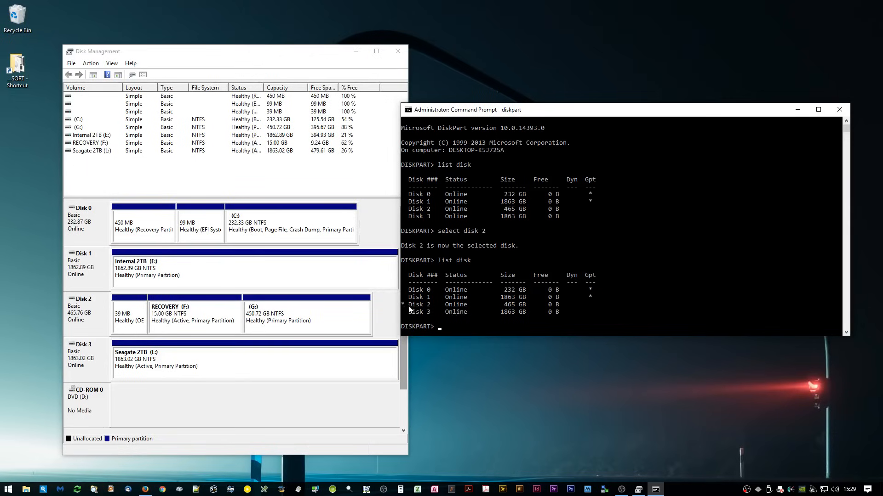
pyautogui.moveTo(539, 307)
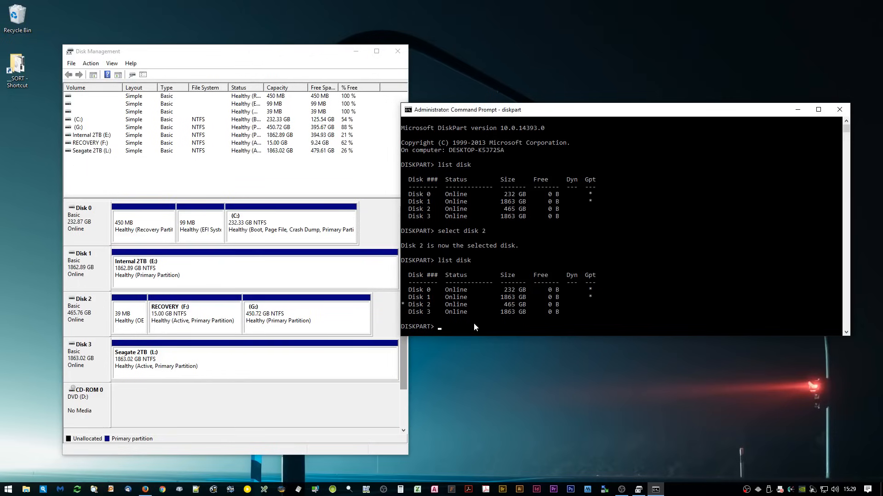
pyautogui.write('clean')
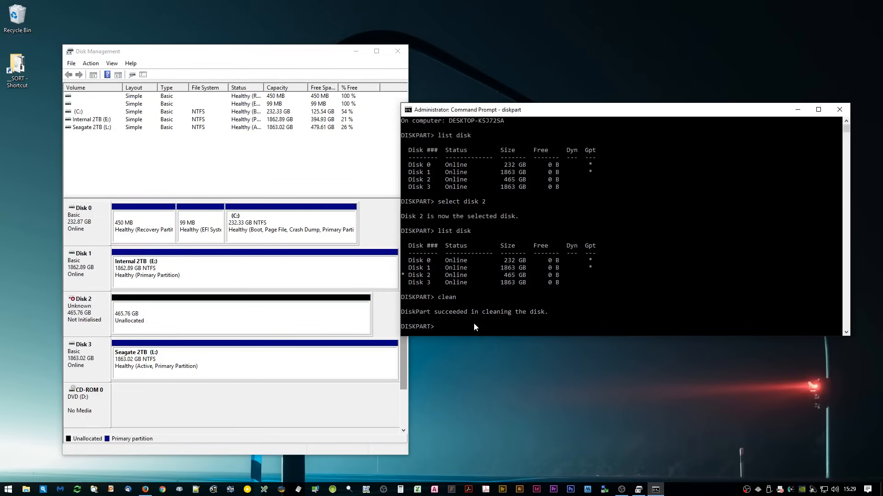
pyautogui.moveTo(201, 60)
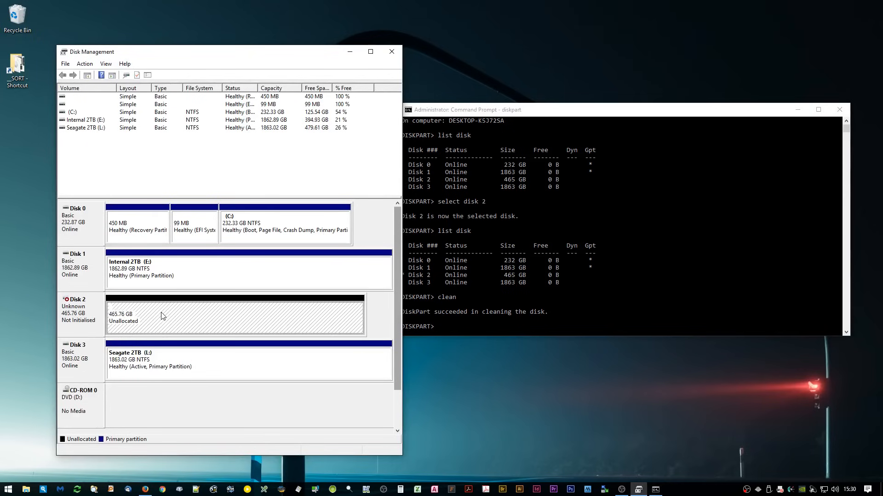
pyautogui.moveTo(211, 324)
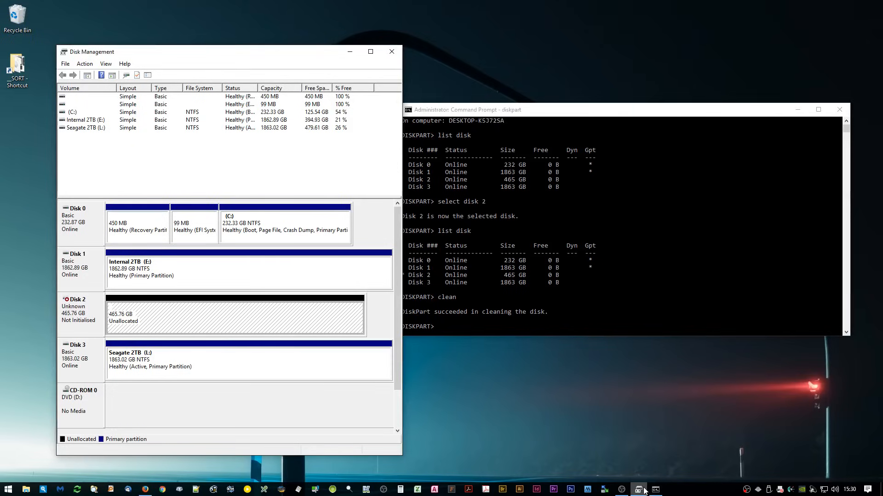
# Bring Disk Management back and initialise Disk 2 with GPT partition style.
pyautogui.click(391, 51)
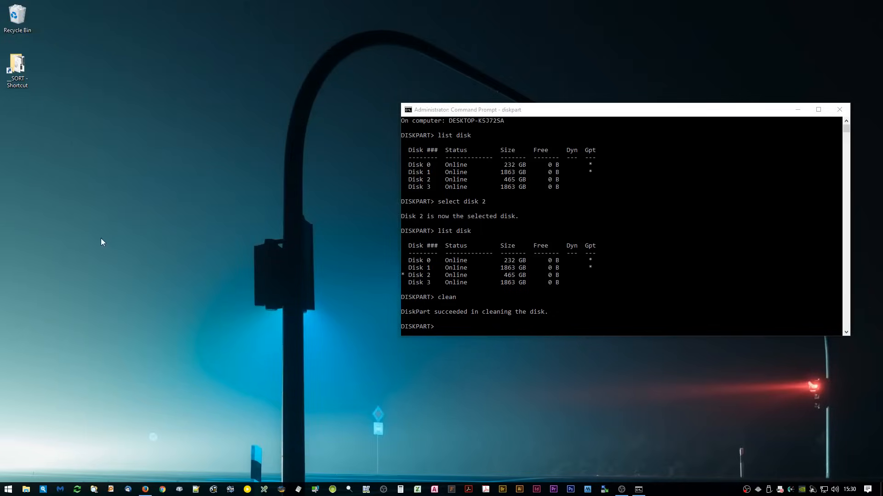
pyautogui.click(8, 489)
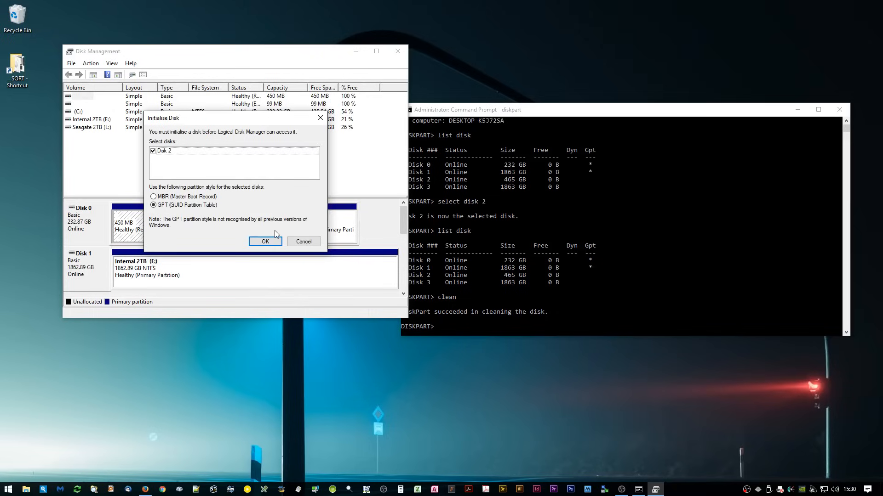
pyautogui.moveTo(190, 149)
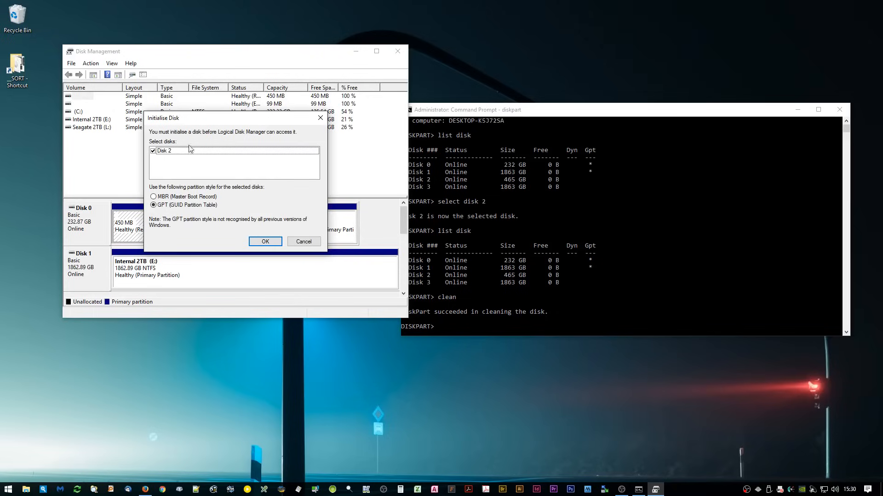
pyautogui.moveTo(204, 215)
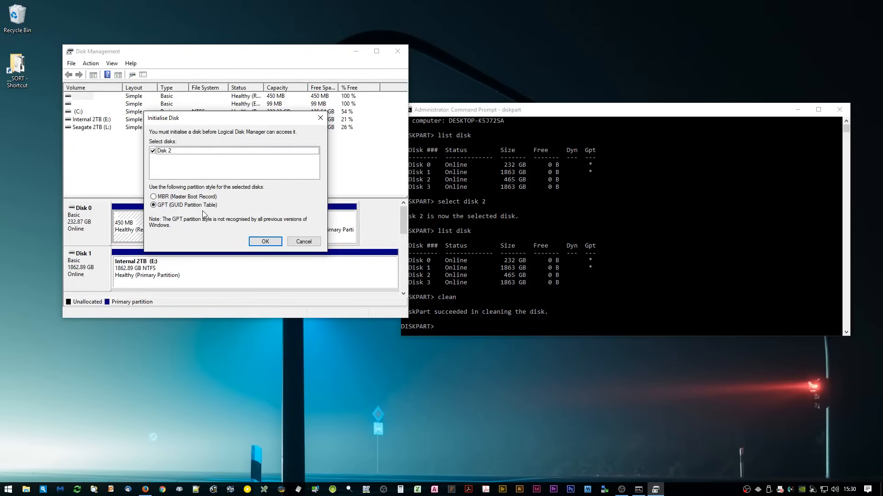
pyautogui.click(153, 205)
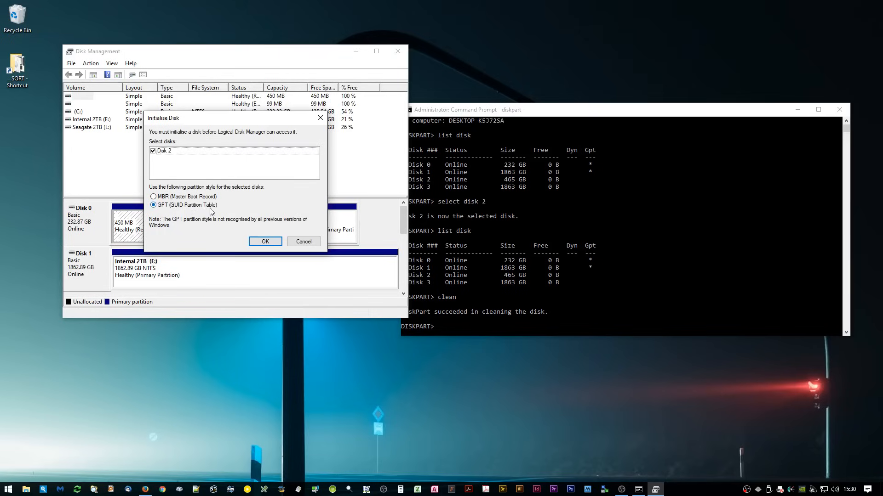
pyautogui.moveTo(265, 203)
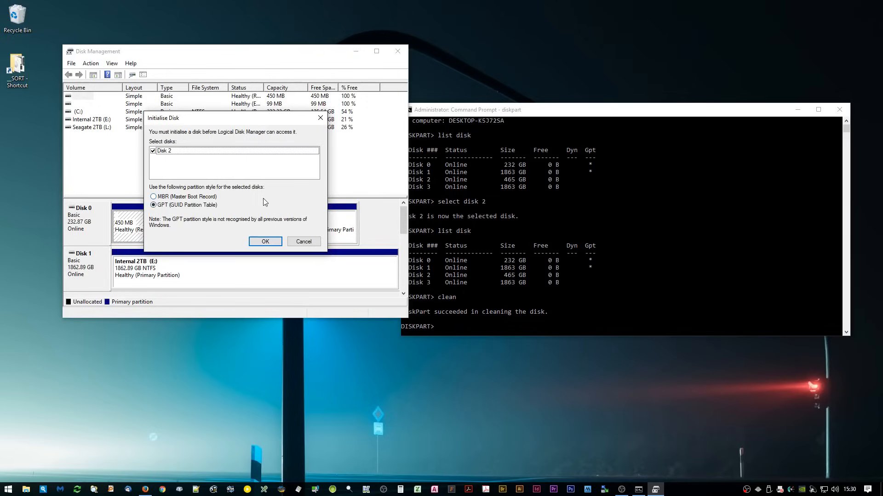
pyautogui.moveTo(230, 199)
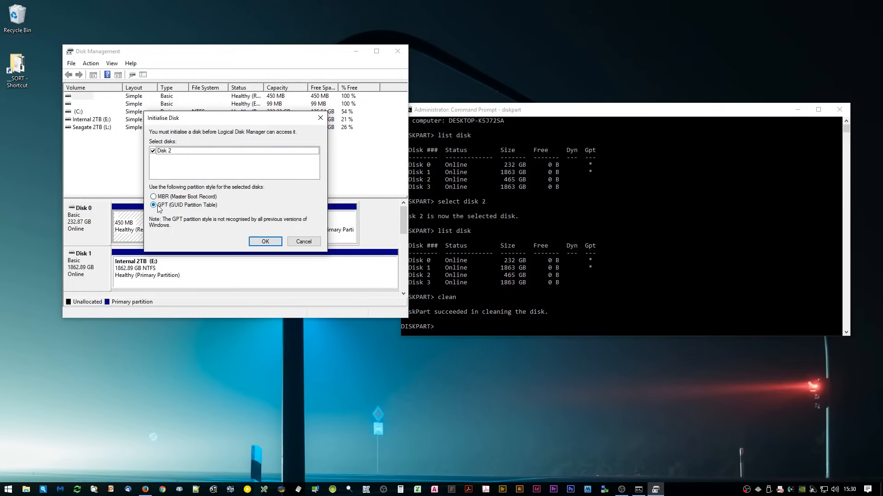
pyautogui.click(265, 241)
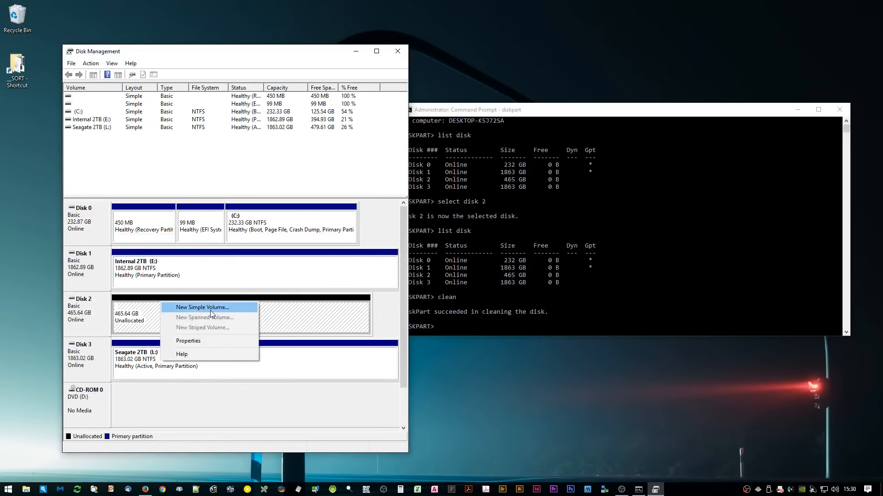
# Run the New Simple Volume wizard on Disk 2 with maximum size and drive letter Q.
pyautogui.click(203, 307)
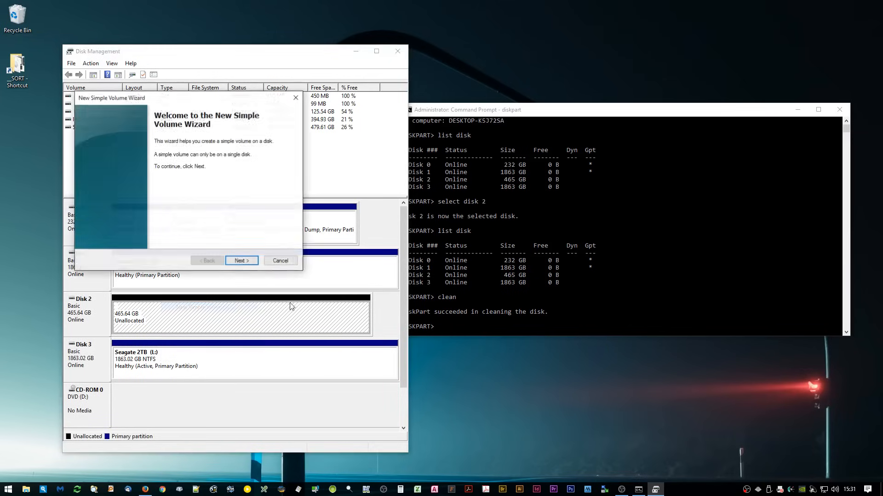
pyautogui.click(241, 261)
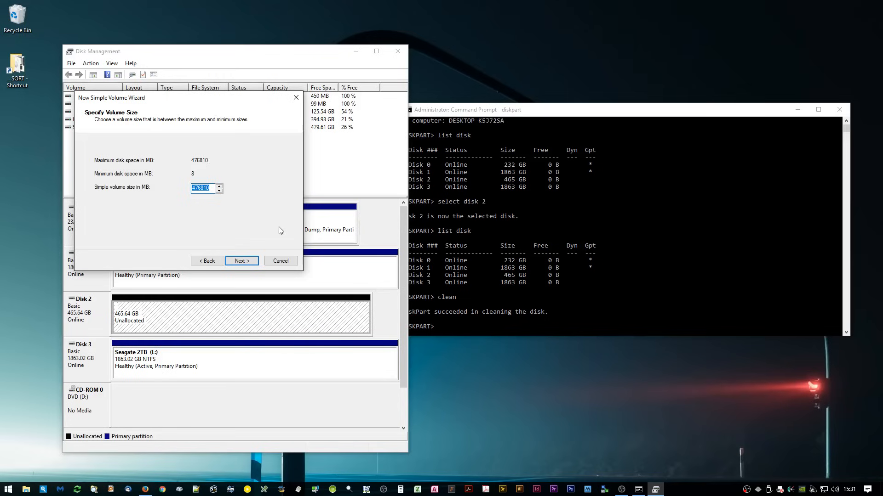
pyautogui.click(241, 261)
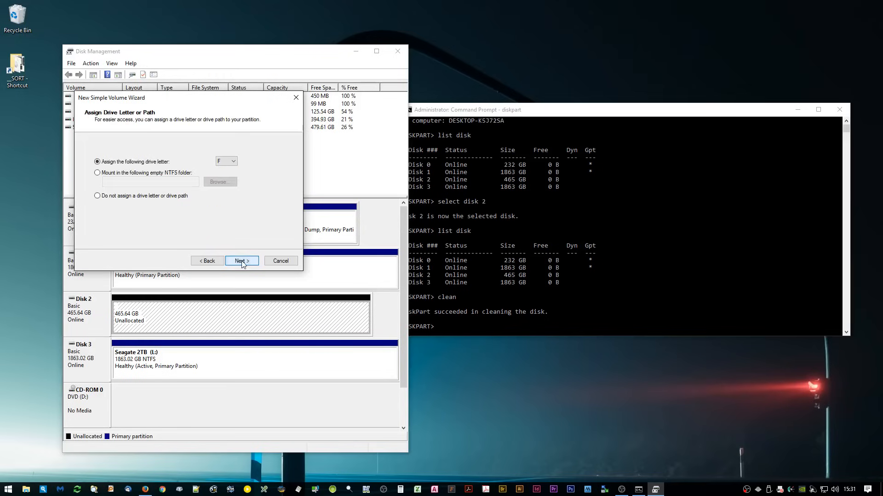
pyautogui.click(232, 161)
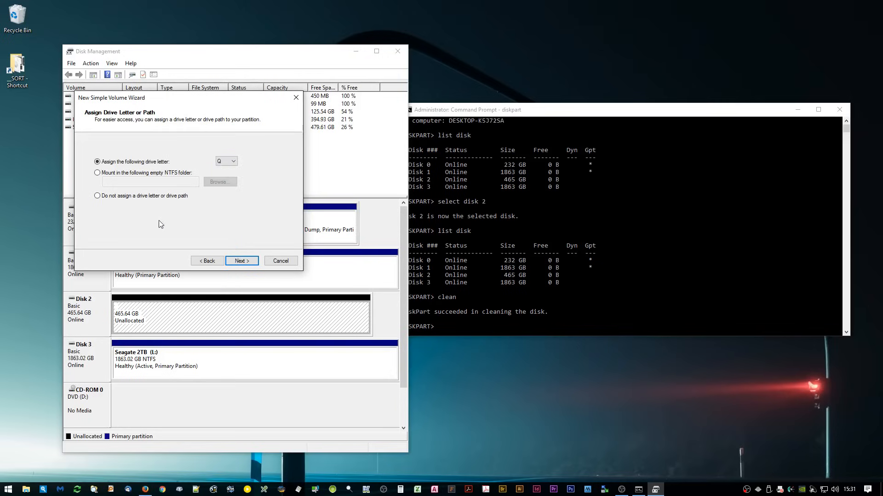
pyautogui.moveTo(221, 211)
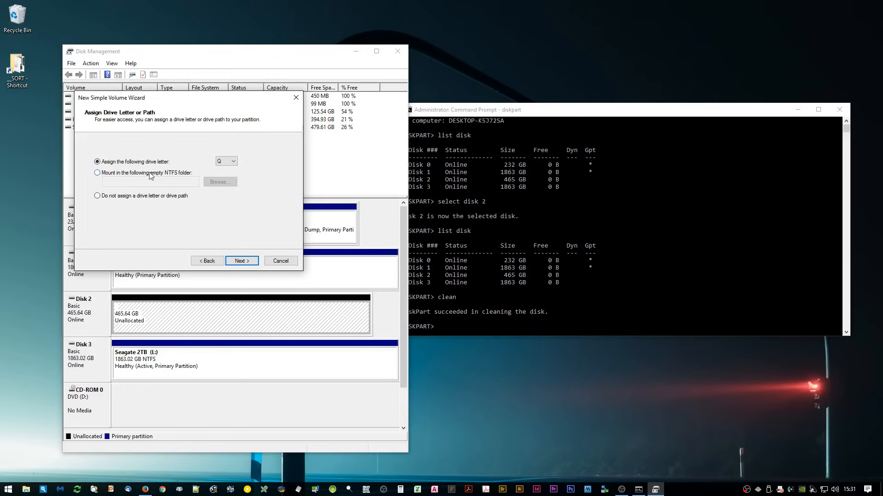
pyautogui.click(241, 260)
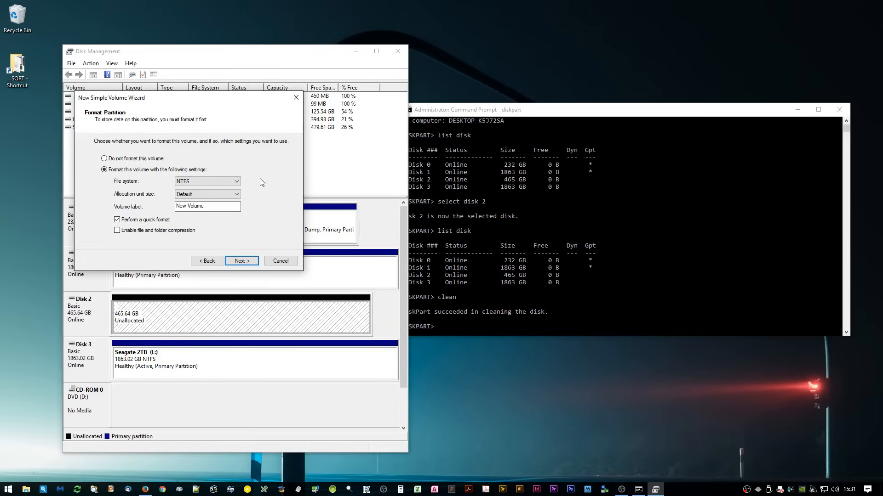
# Label the volume '500GB', keep NTFS quick format, and finish the wizard.
pyautogui.click(206, 206)
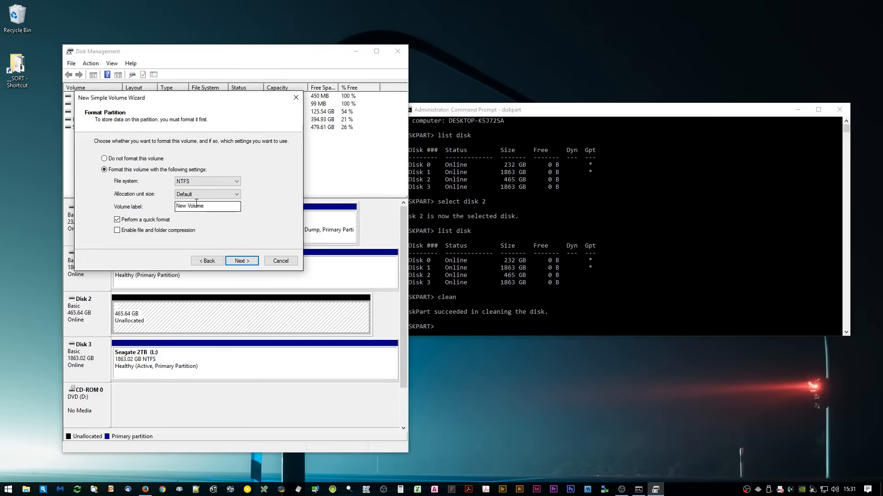
pyautogui.write('500')
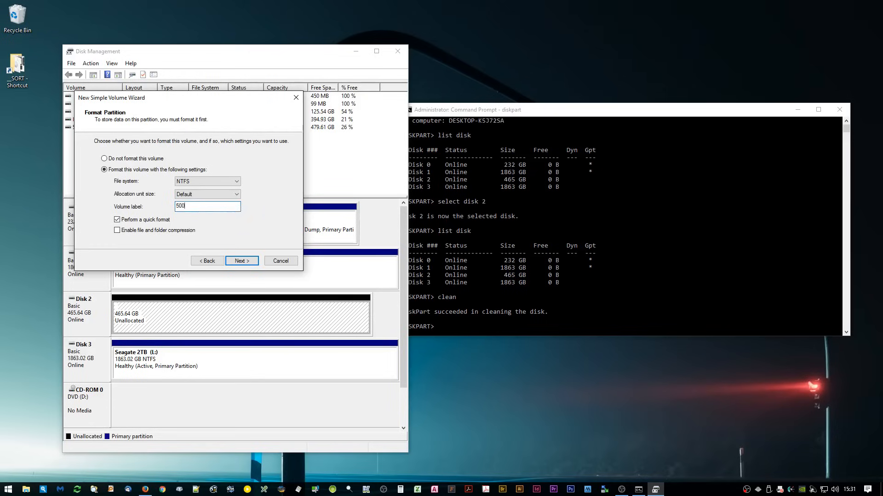
pyautogui.write('GB')
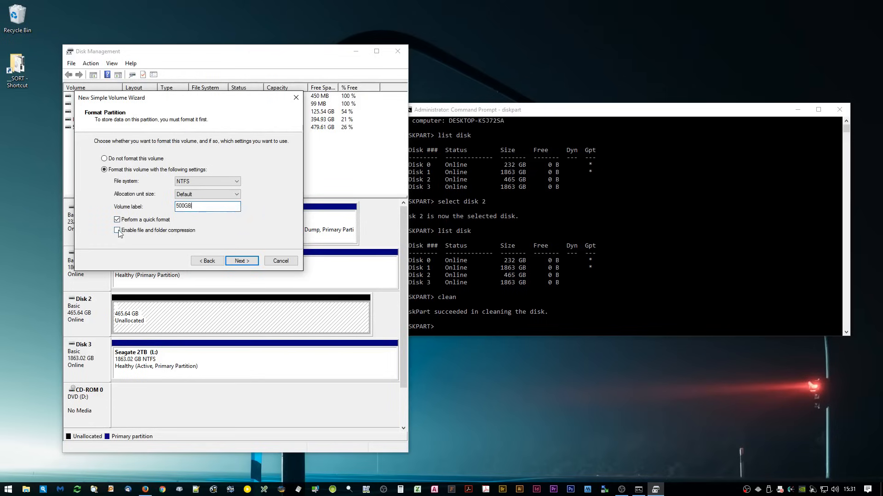
pyautogui.click(241, 261)
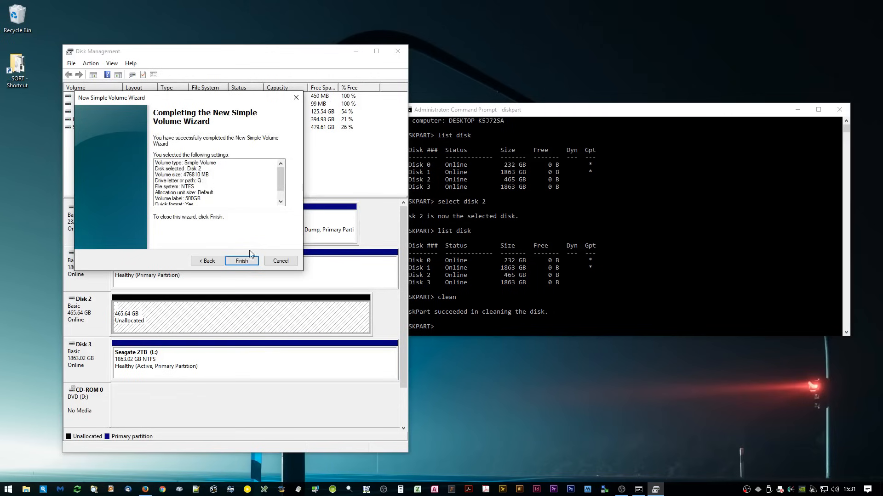
pyautogui.click(242, 261)
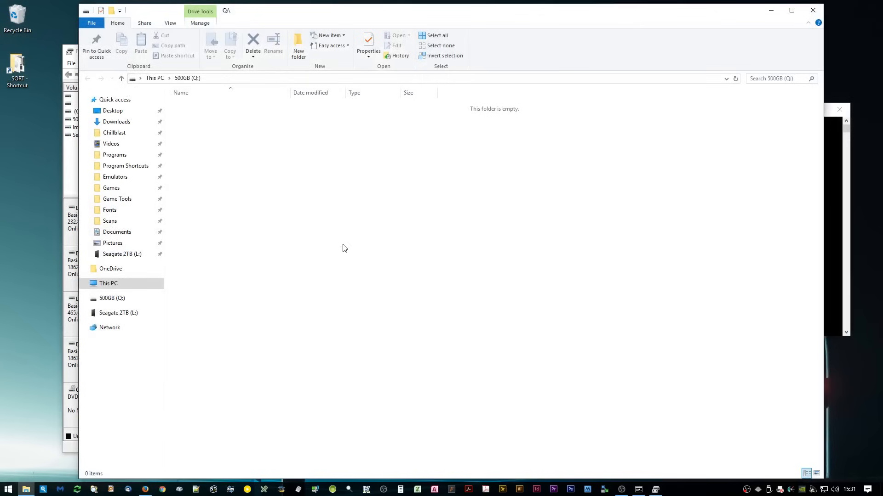
pyautogui.moveTo(411, 129)
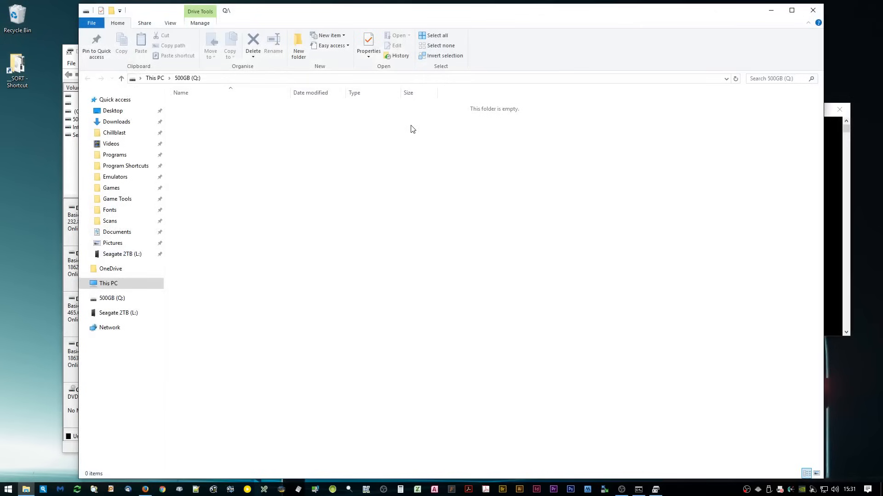